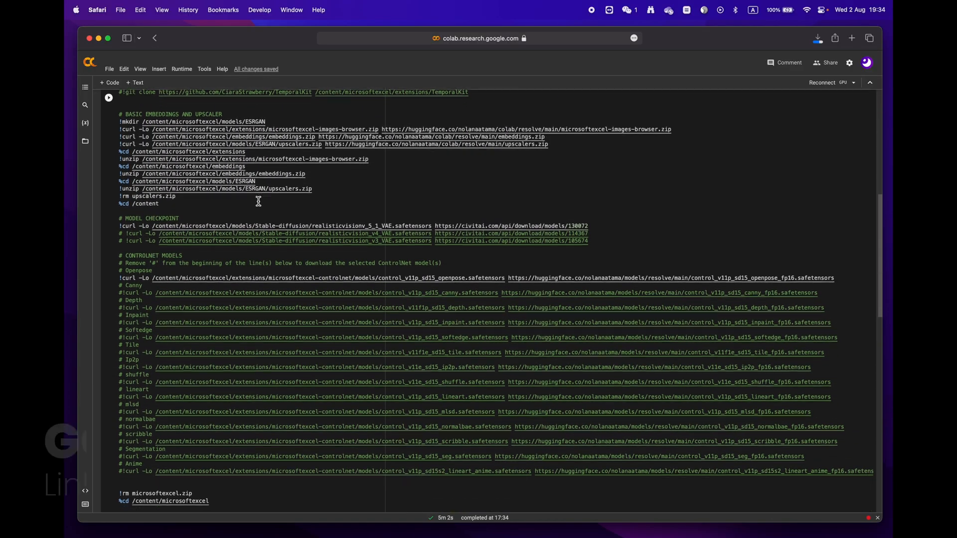
- Run the Step 1 Stable Diffusion setup cell and open the resulting gradio.live URL
{"action": "scroll", "scroll_direction": "down", "scroll_amount": 3}
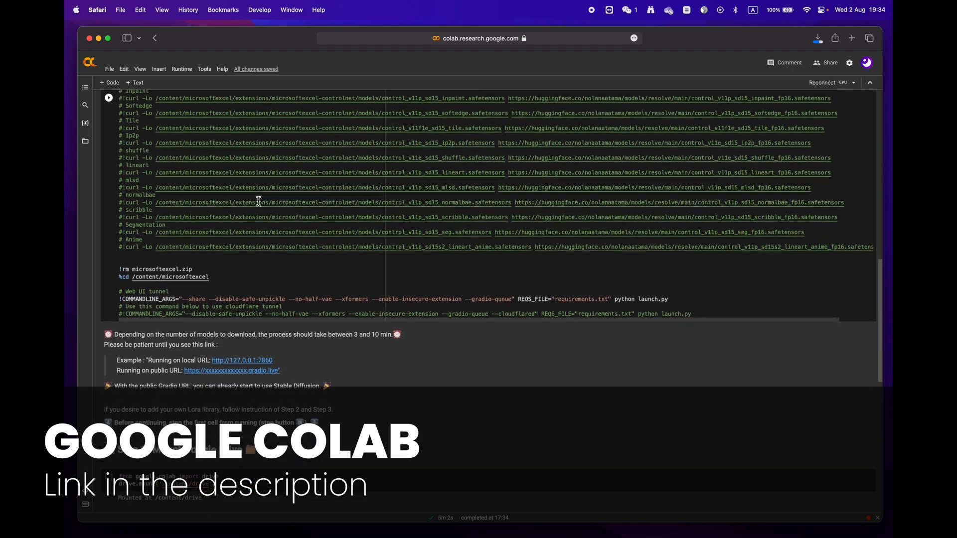
{"action": "scroll", "scroll_direction": "down", "scroll_amount": 3}
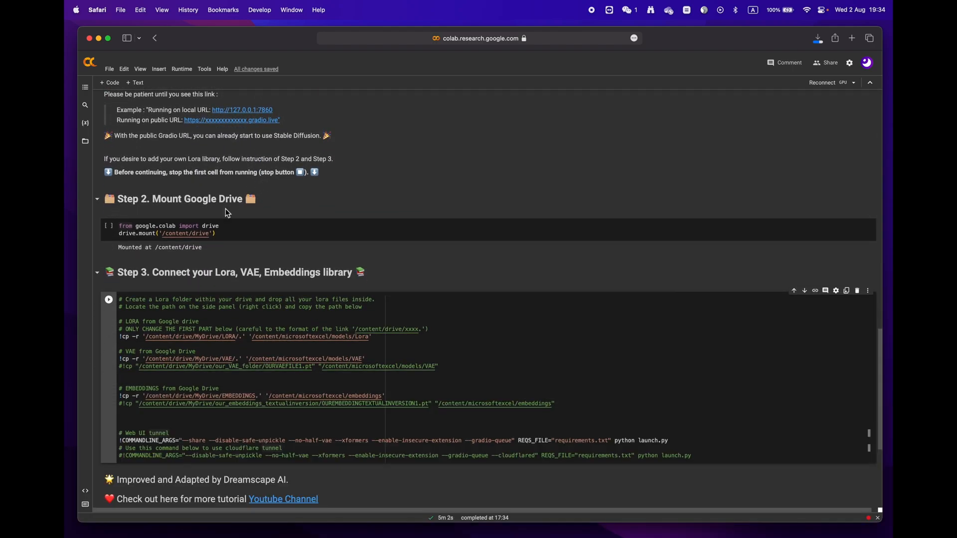
{"action": "scroll", "scroll_direction": "down", "scroll_amount": 3}
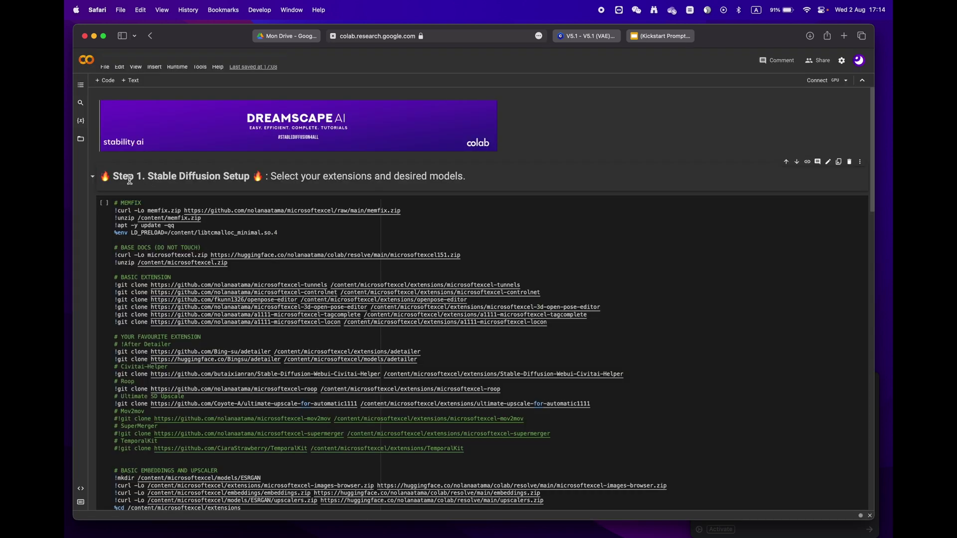
{"action": "double_click", "coordinate": [181, 176]}
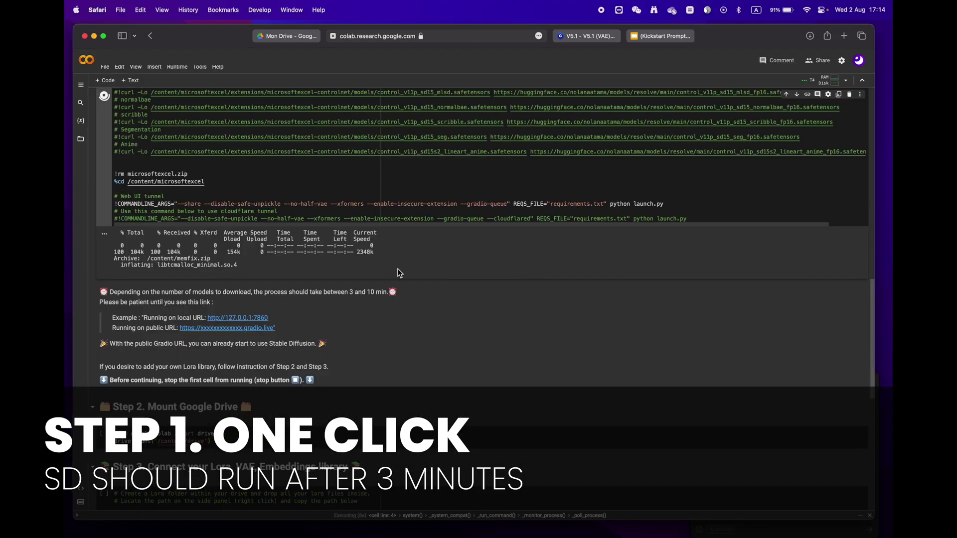
{"action": "scroll", "scroll_direction": "down", "scroll_amount": 3}
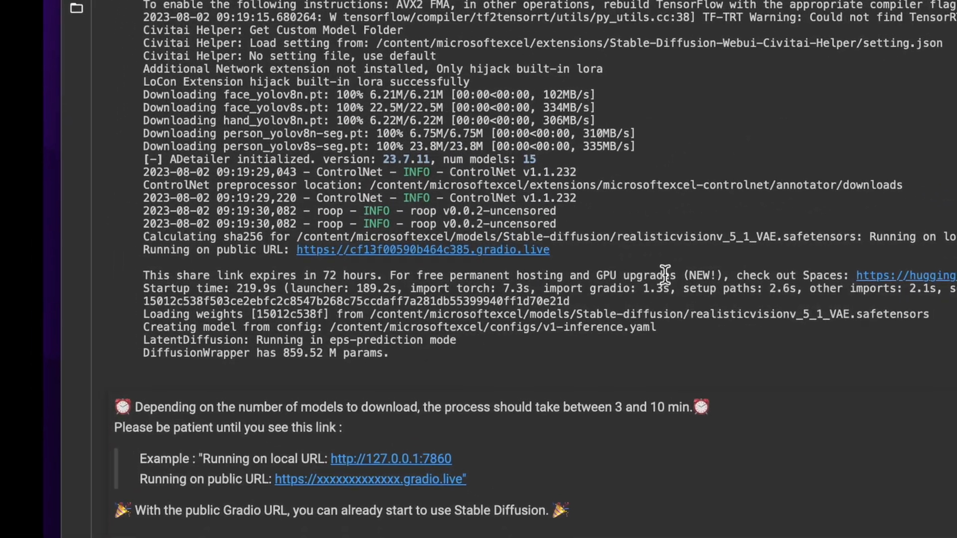
{"action": "scroll", "scroll_direction": "down", "scroll_amount": 3}
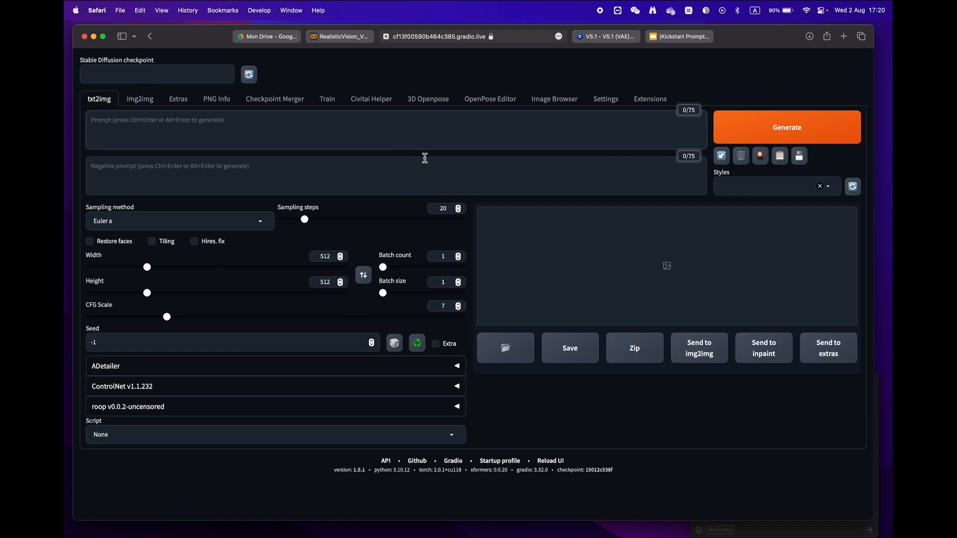
{"action": "mouse_move", "coordinate": [609, 48]}
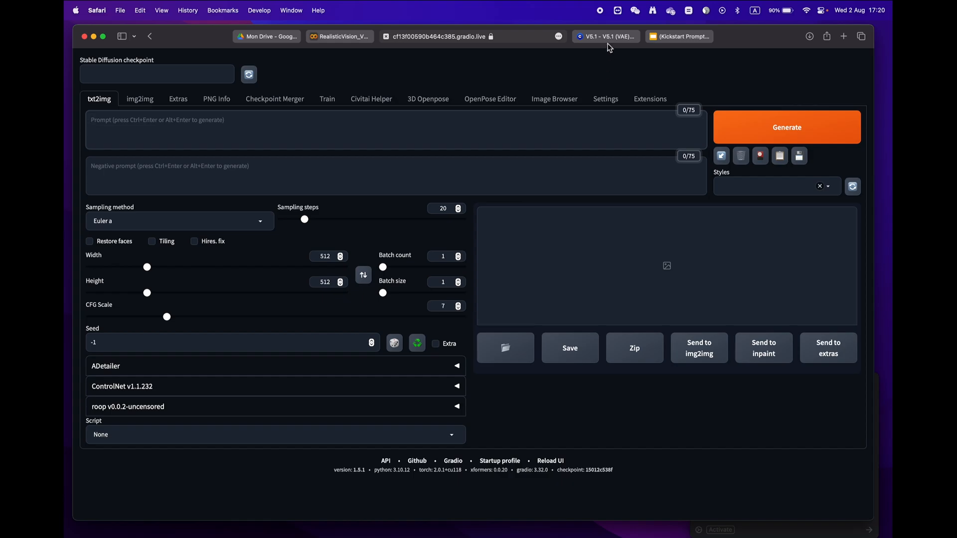
- Copy the generation data from the next Realistic Vision V5.1 sample image on Civitai
{"action": "left_click", "coordinate": [605, 36]}
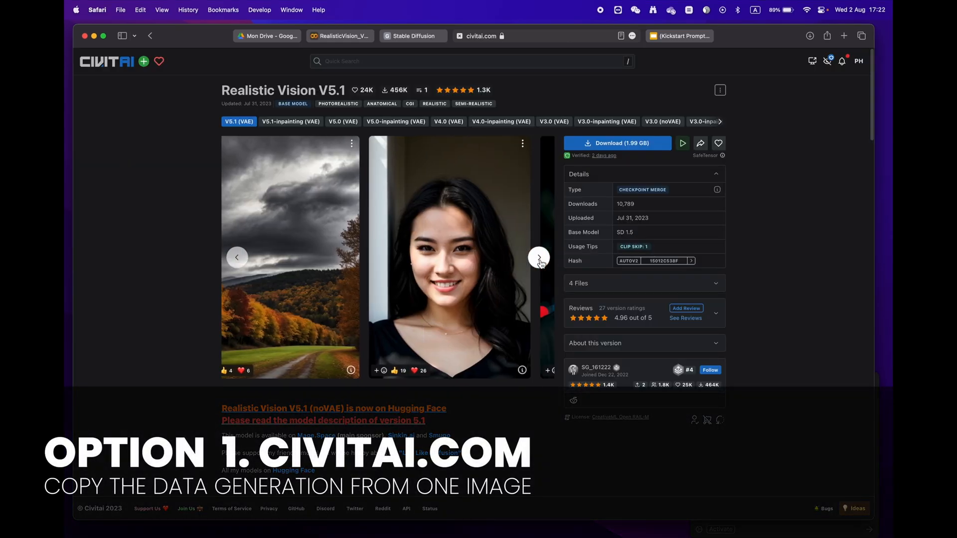
{"action": "left_click", "coordinate": [538, 257]}
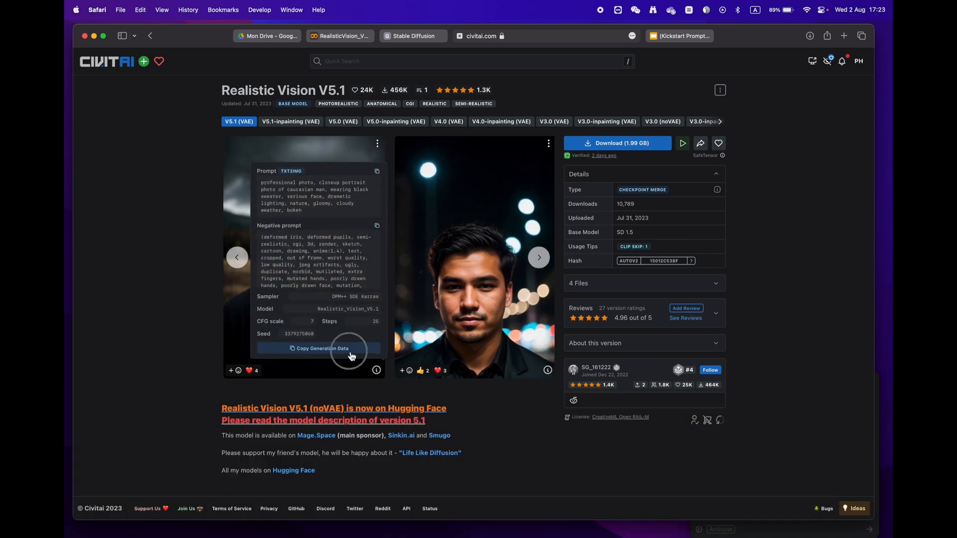
{"action": "left_click", "coordinate": [318, 348]}
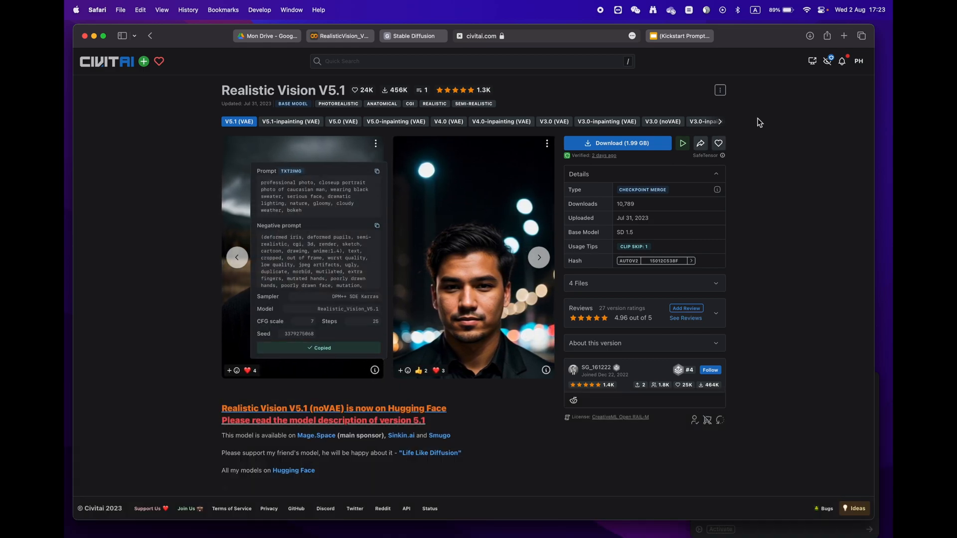
{"action": "left_click", "coordinate": [679, 35]}
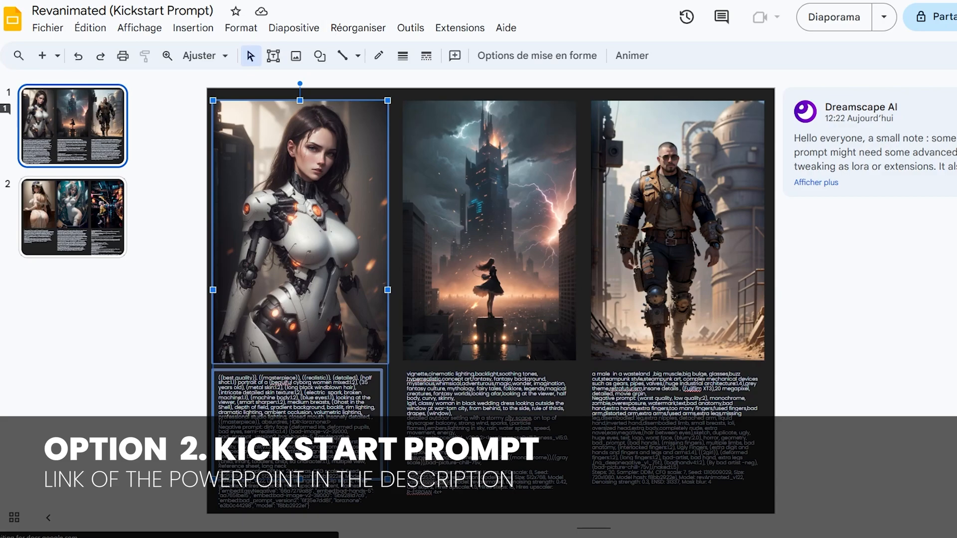
- Select the middle image's prompt text, then view slide 2 of the Kickstart Prompt deck
{"action": "left_click", "coordinate": [488, 402]}
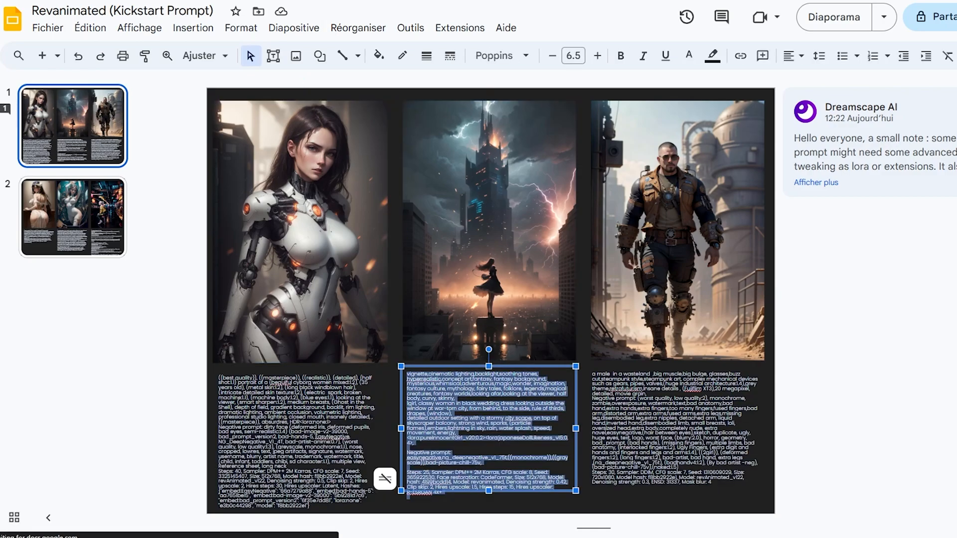
{"action": "left_click", "coordinate": [71, 217]}
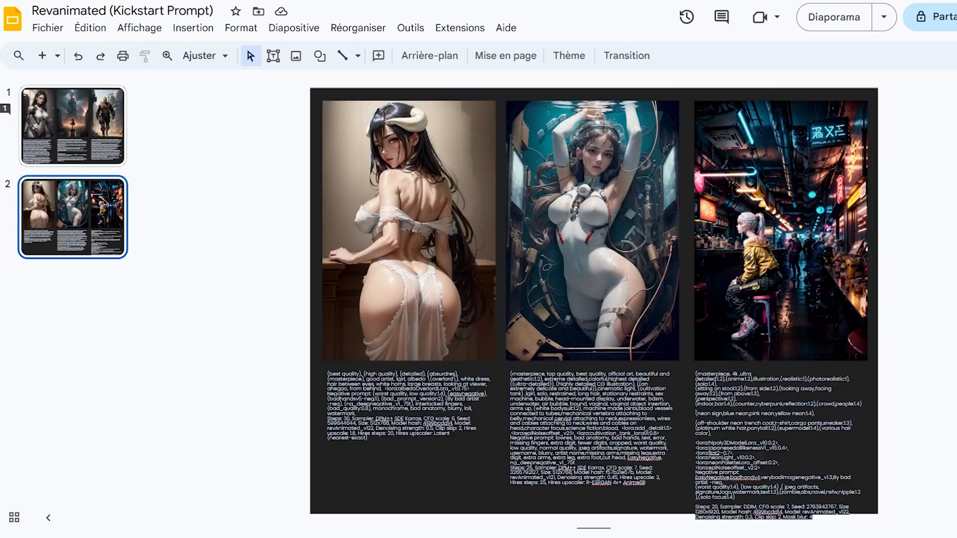
{"action": "left_click", "coordinate": [408, 415]}
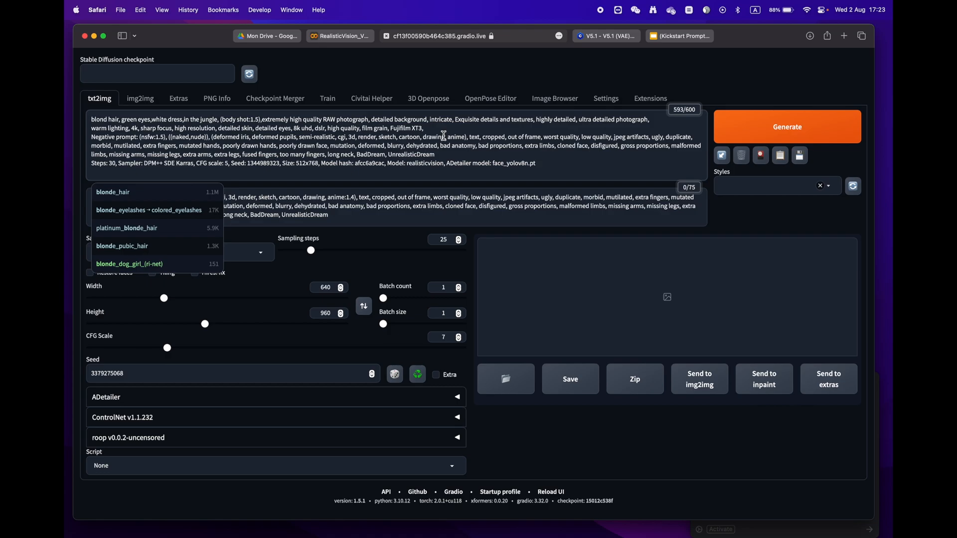
- Apply the pasted generation data to sampler, steps, size, CFG and seed, then generate
{"action": "left_click", "coordinate": [722, 155]}
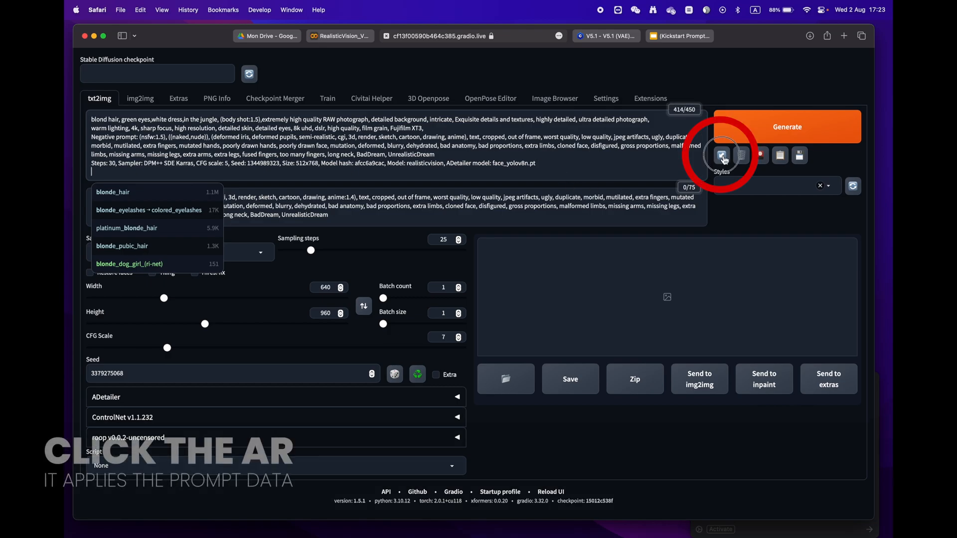
{"action": "left_click", "coordinate": [722, 154]}
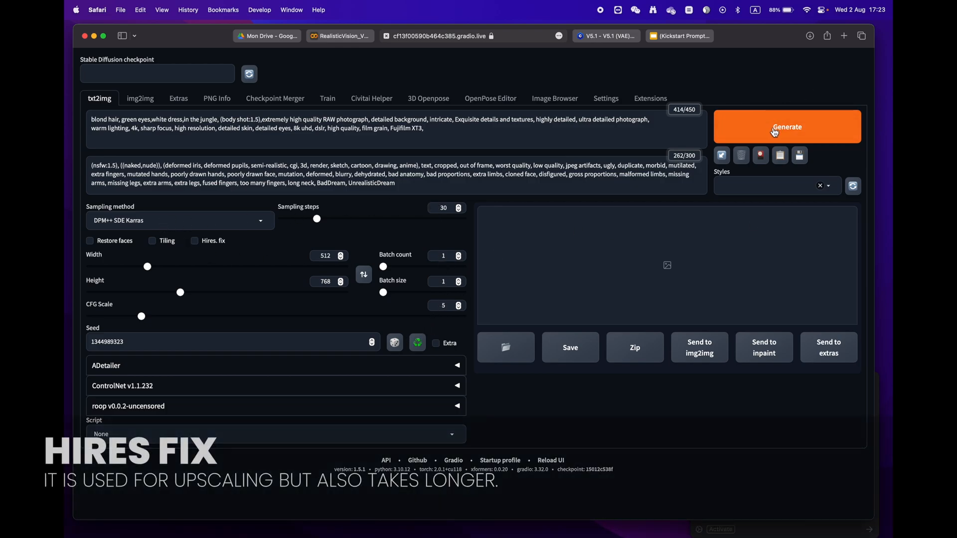
{"action": "left_click", "coordinate": [195, 241]}
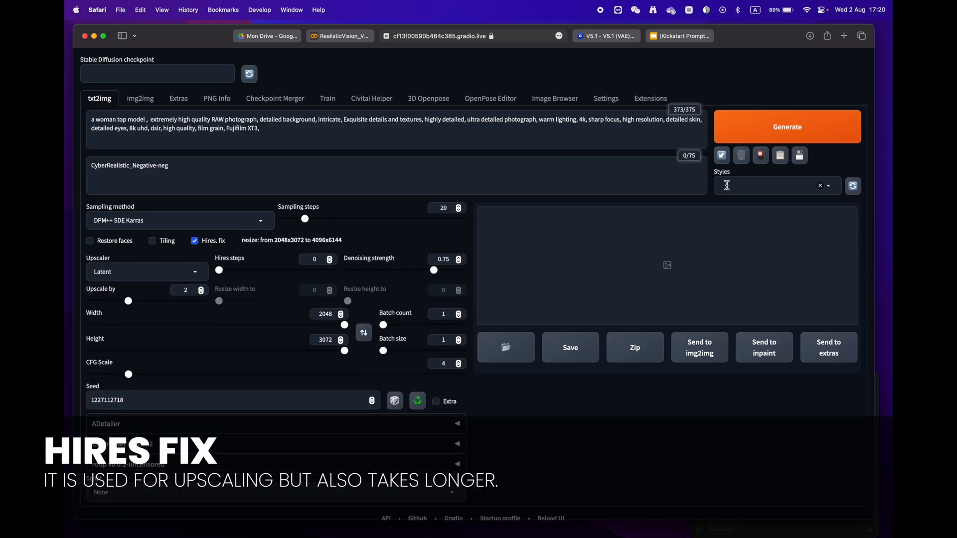
{"action": "left_click", "coordinate": [195, 240]}
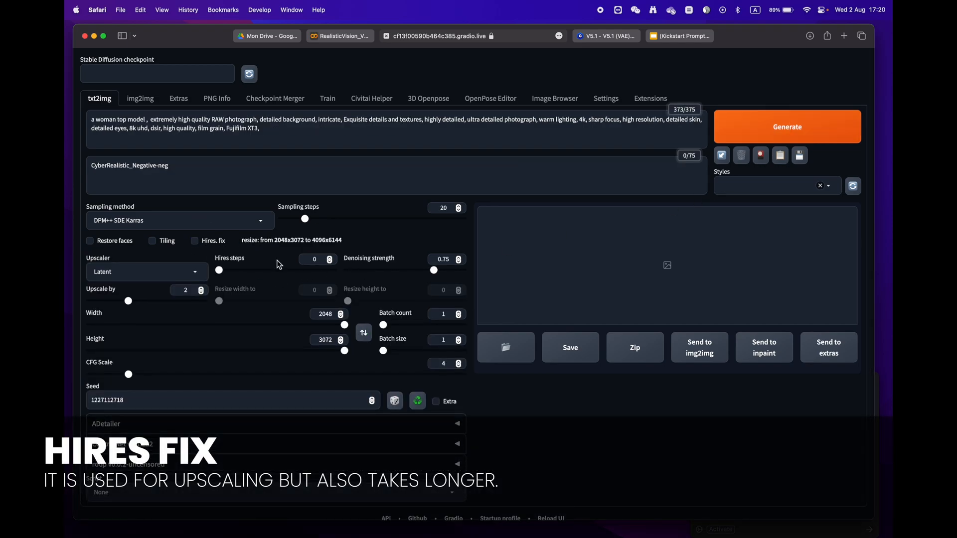
{"action": "left_click", "coordinate": [195, 240]}
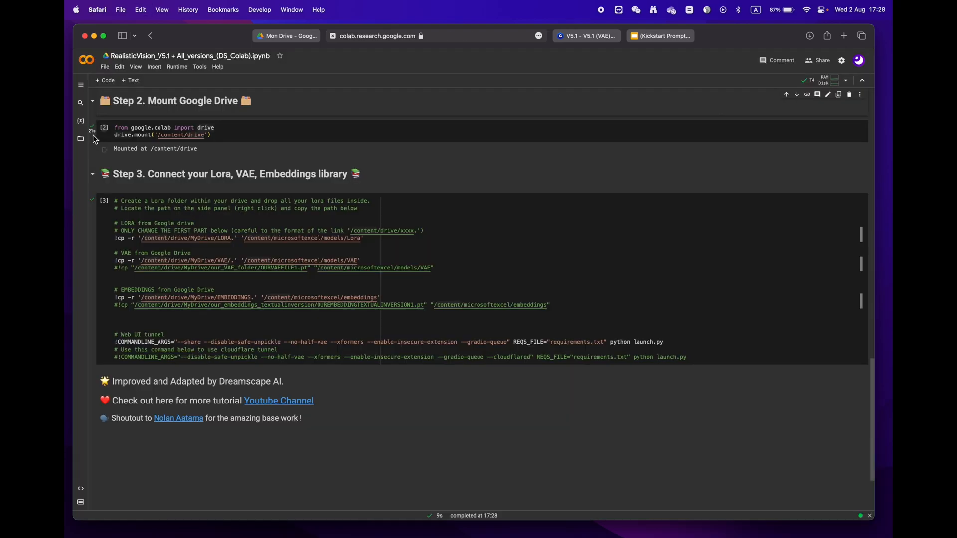
- Open the LORA folder in Google Drive to view its six safetensors files
{"action": "left_click", "coordinate": [286, 36]}
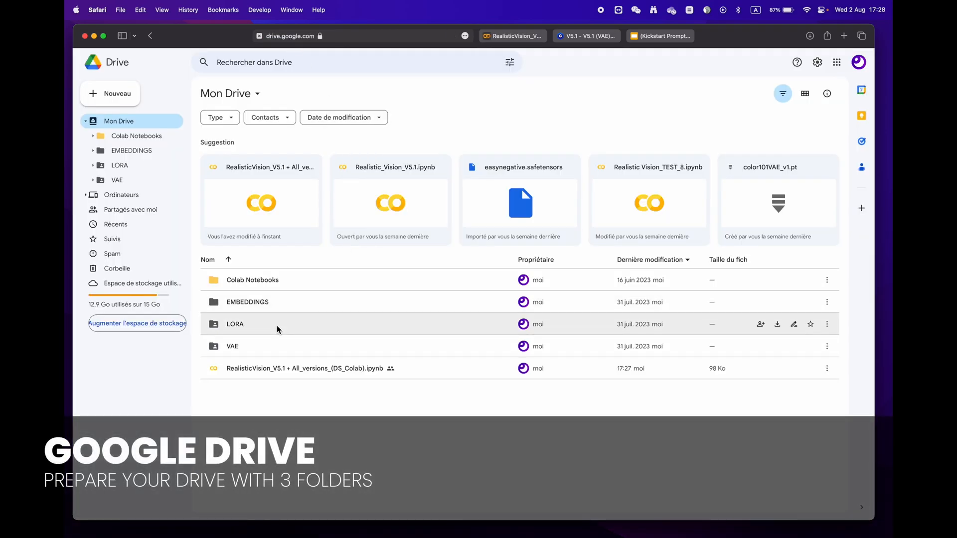
{"action": "double_click", "coordinate": [235, 324]}
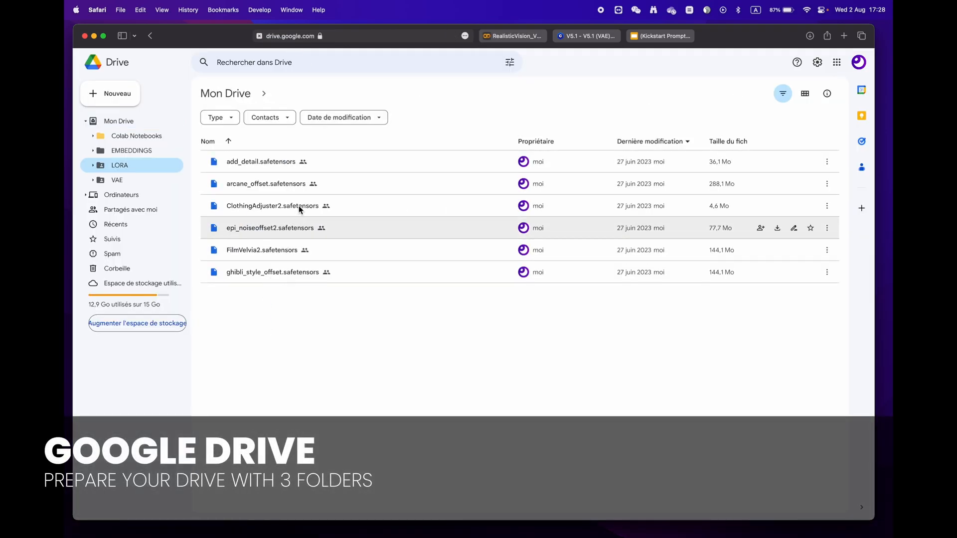
{"action": "left_click", "coordinate": [120, 165]}
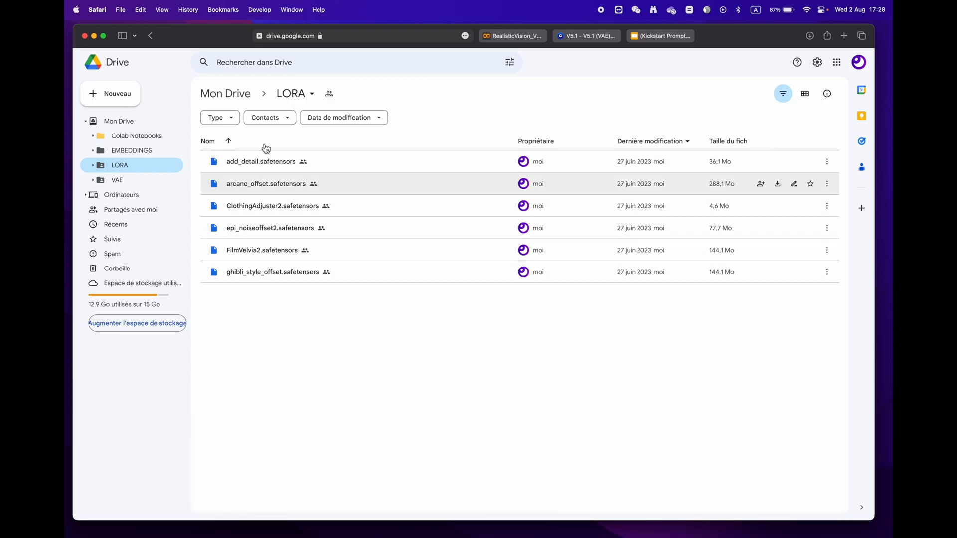
{"action": "left_click", "coordinate": [377, 35]}
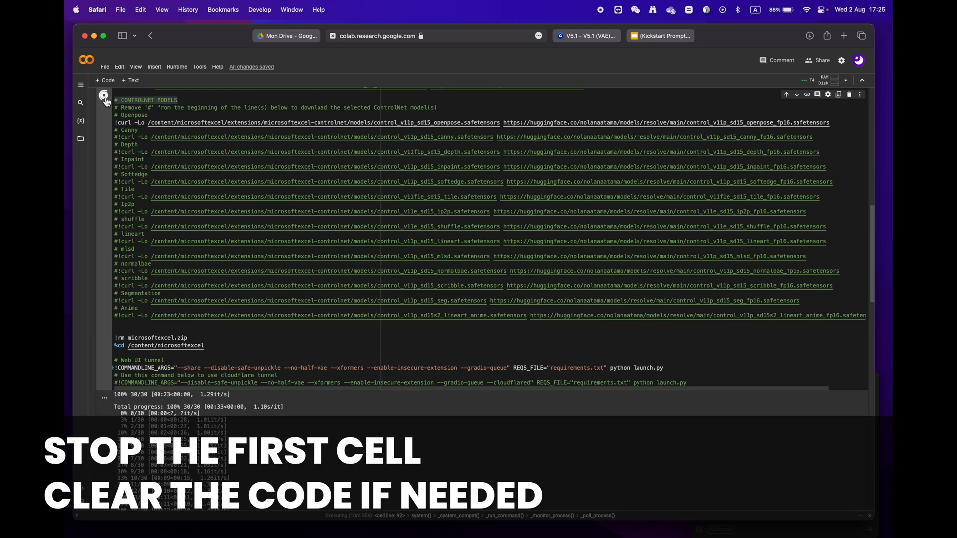
- Stop the first cell, then run Step 2 to mount Drive at /content/drive
{"action": "left_click", "coordinate": [103, 97]}
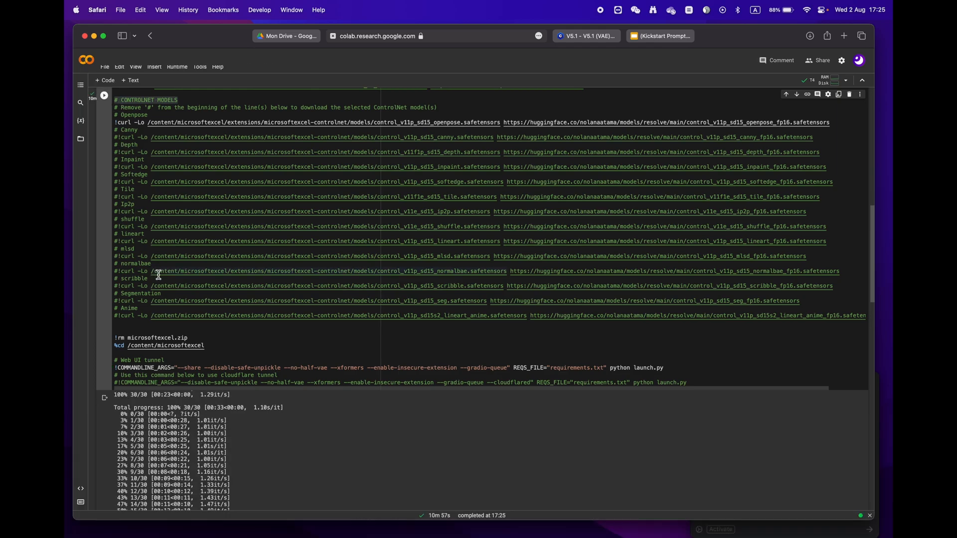
{"action": "scroll", "scroll_direction": "down", "scroll_amount": 3}
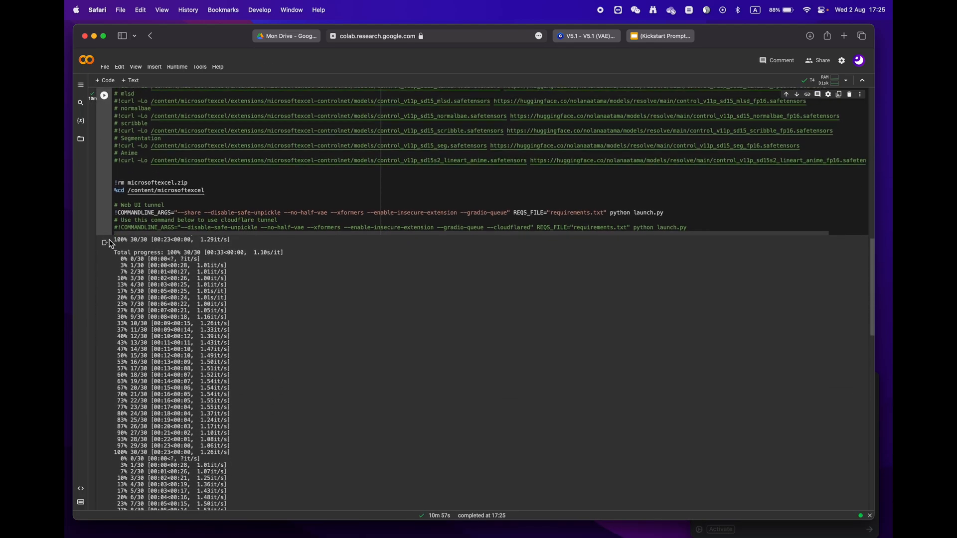
{"action": "scroll", "scroll_direction": "down", "scroll_amount": 3}
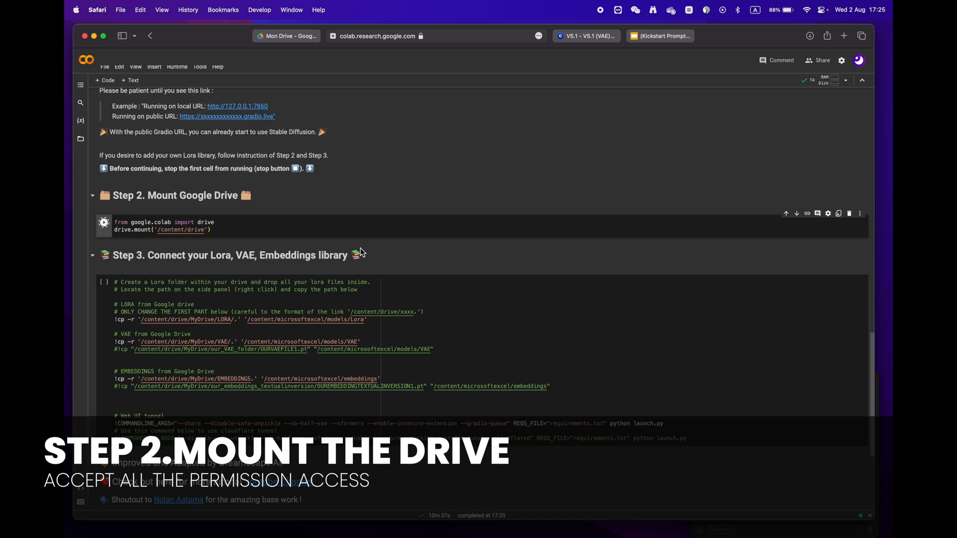
{"action": "left_click", "coordinate": [103, 224]}
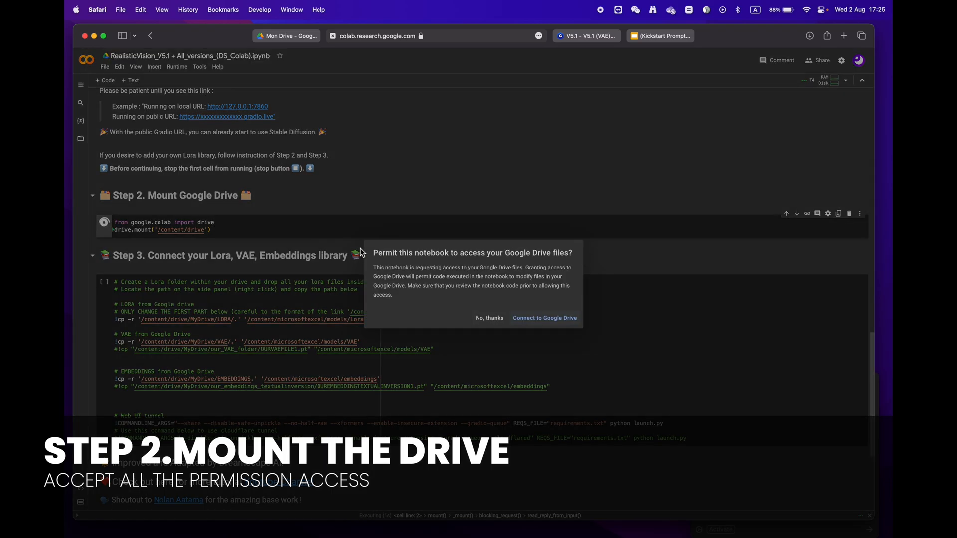
{"action": "left_click", "coordinate": [544, 318]}
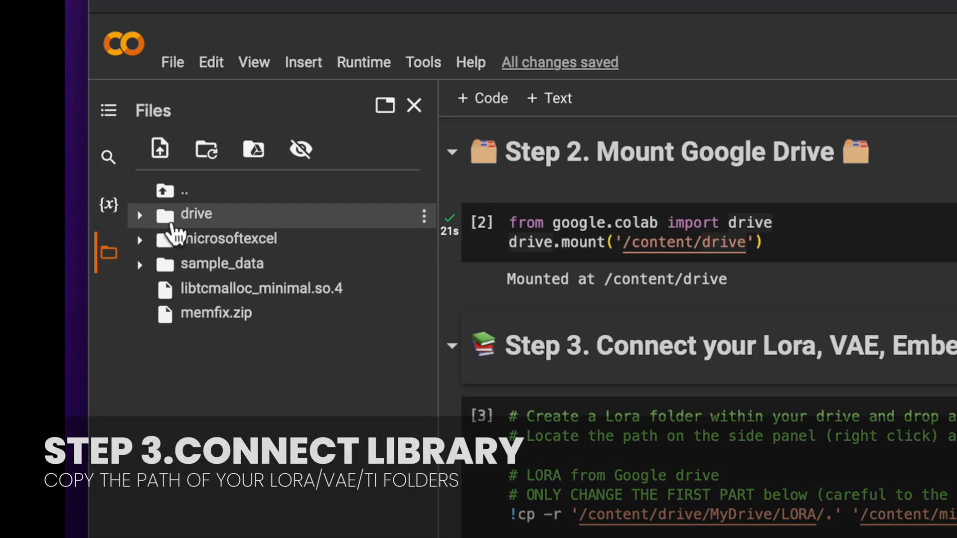
- Expand drive and MyDrive in the Files sidebar and copy the library folder's path
{"action": "left_click", "coordinate": [139, 213]}
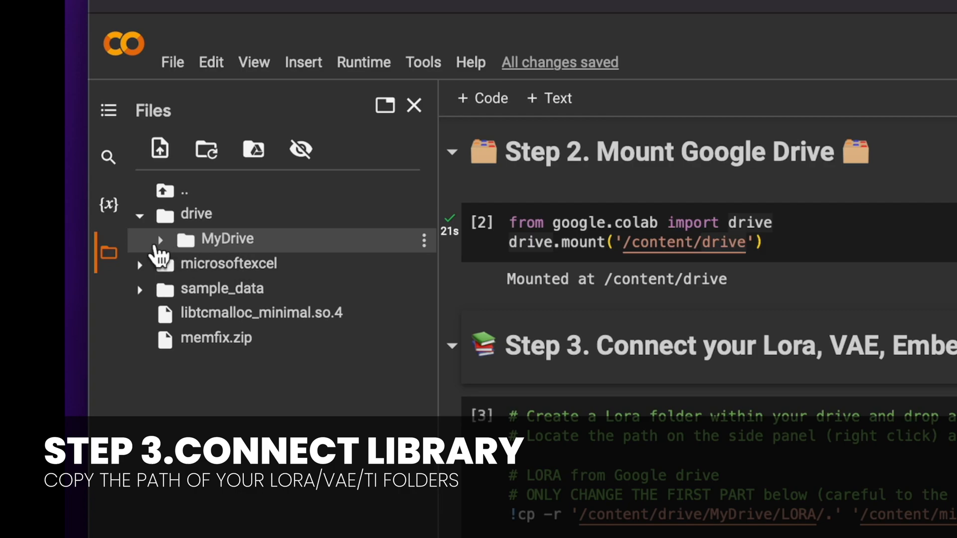
{"action": "left_click", "coordinate": [160, 238]}
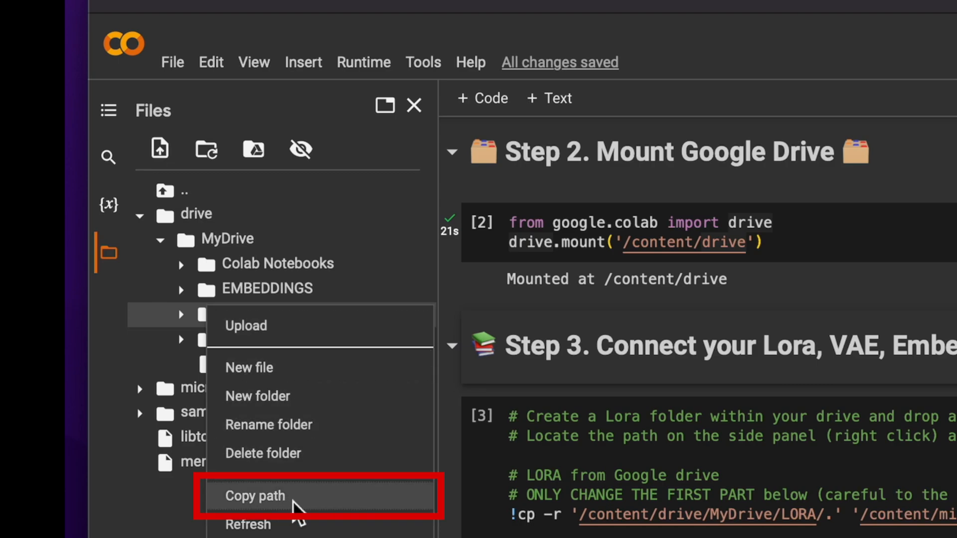
{"action": "left_click", "coordinate": [255, 495]}
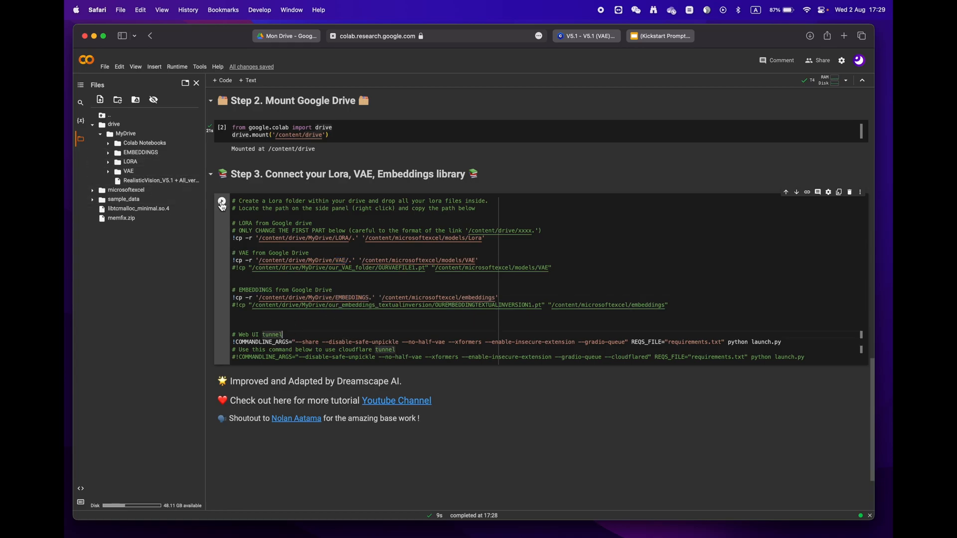
- Run the Step 3 library cell and open its new gradio.live link
{"action": "left_click", "coordinate": [222, 202]}
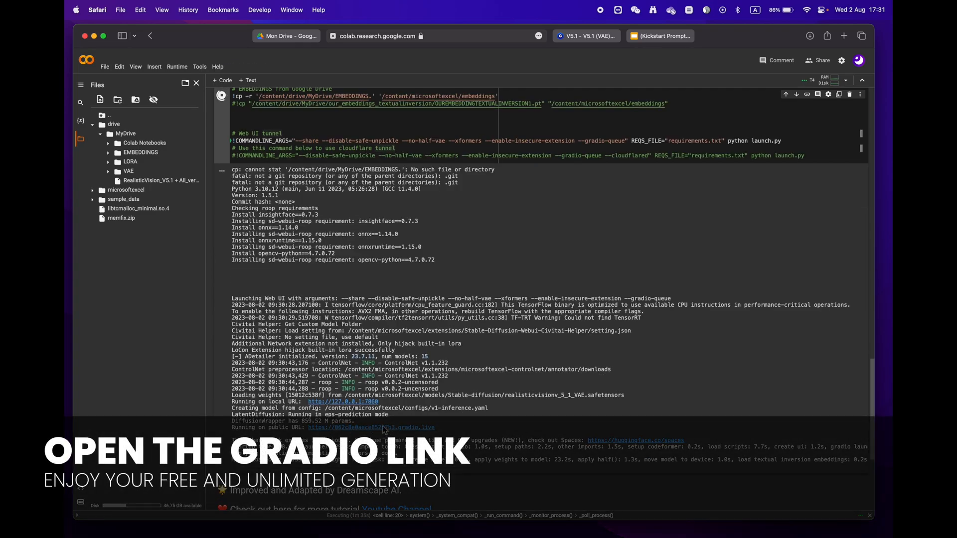
{"action": "left_click", "coordinate": [370, 427]}
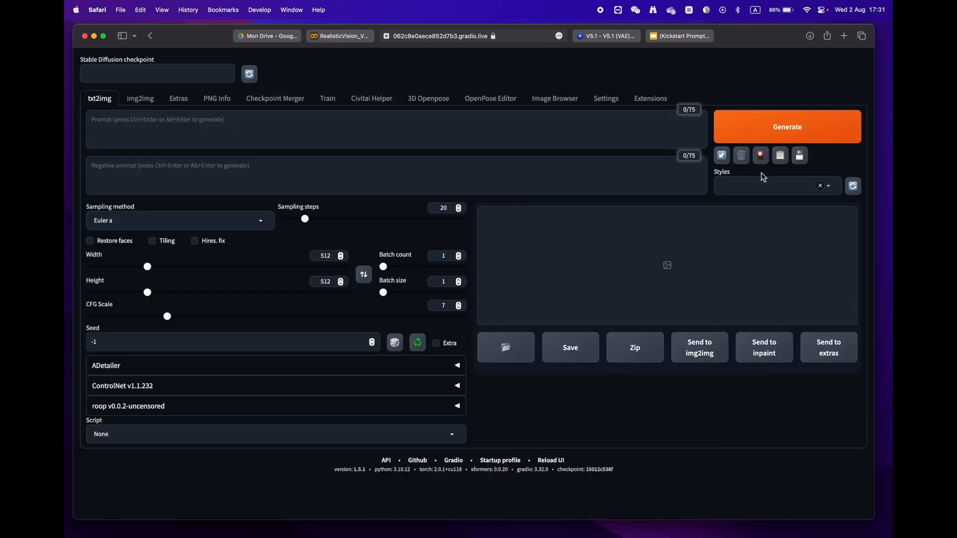
- Show the extra networks panel and switch to the Lora tab listing six Drive LoRAs
{"action": "left_click", "coordinate": [721, 154]}
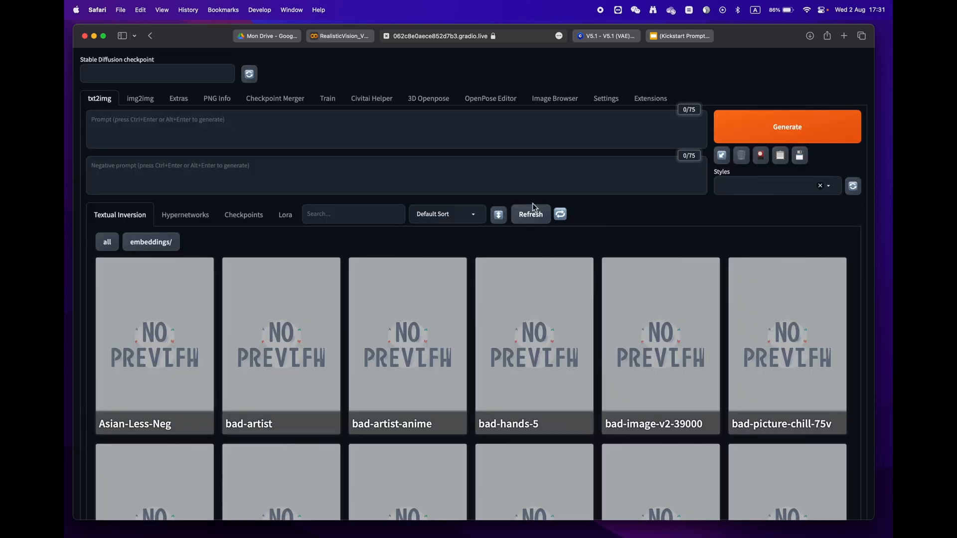
{"action": "left_click", "coordinate": [285, 214]}
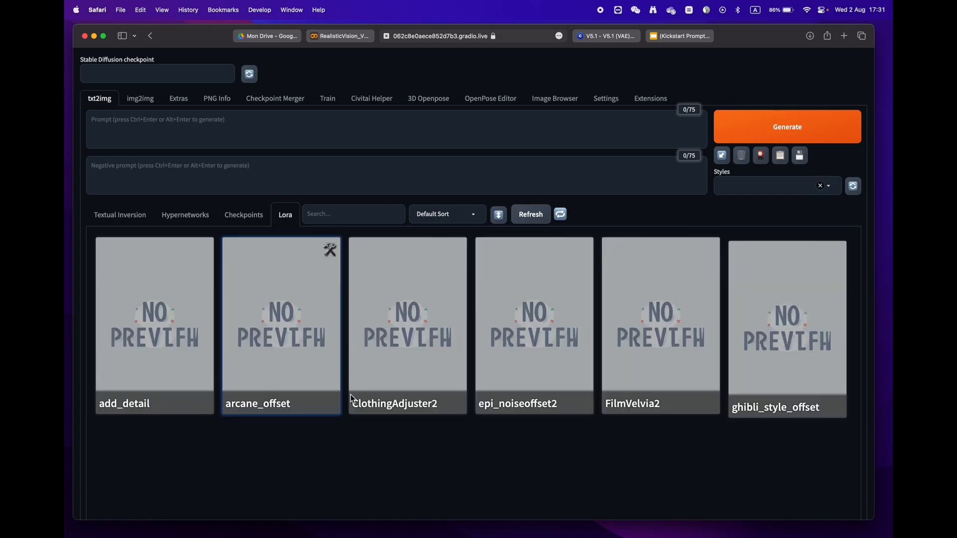